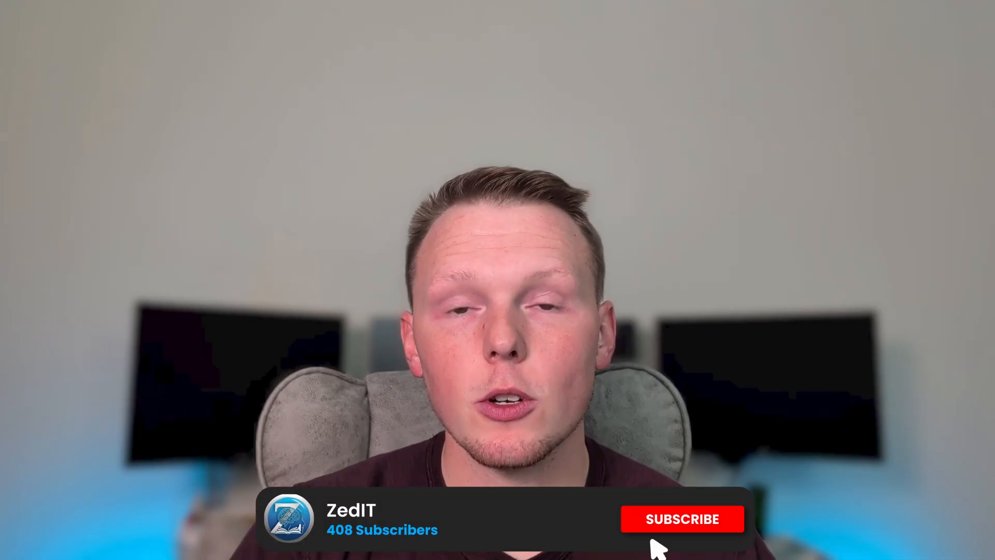
pyautogui.click(680, 533)
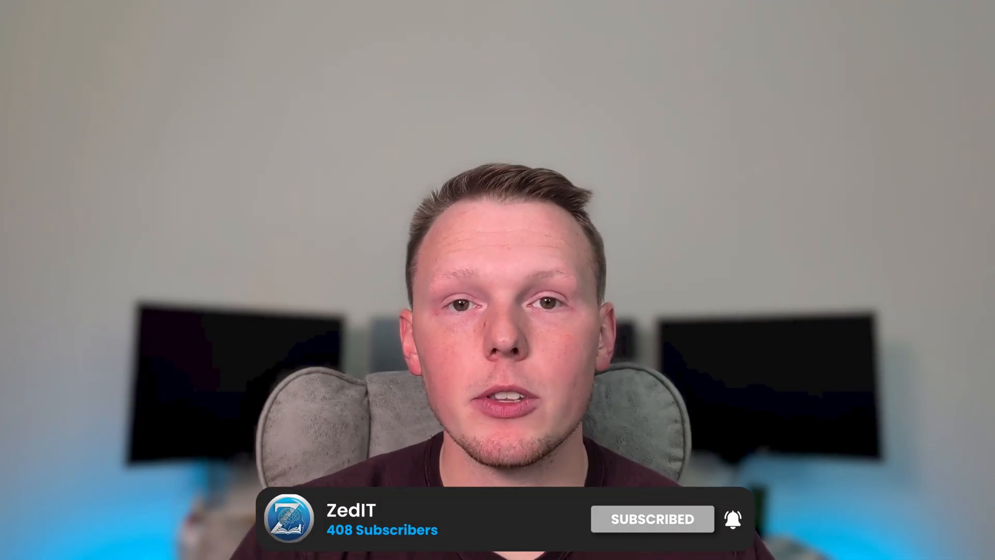